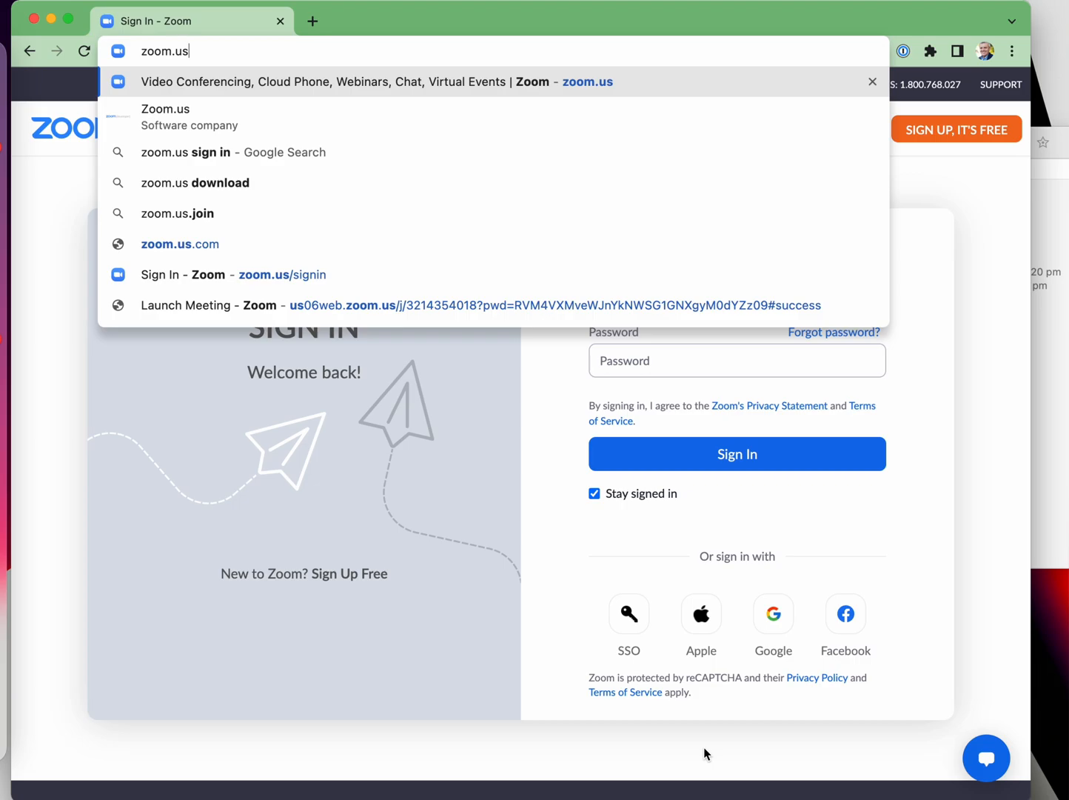
Step: Download Zoom Client for Meetings from zoom.us/download and launch the Zoom.pkg installer
click(196, 182)
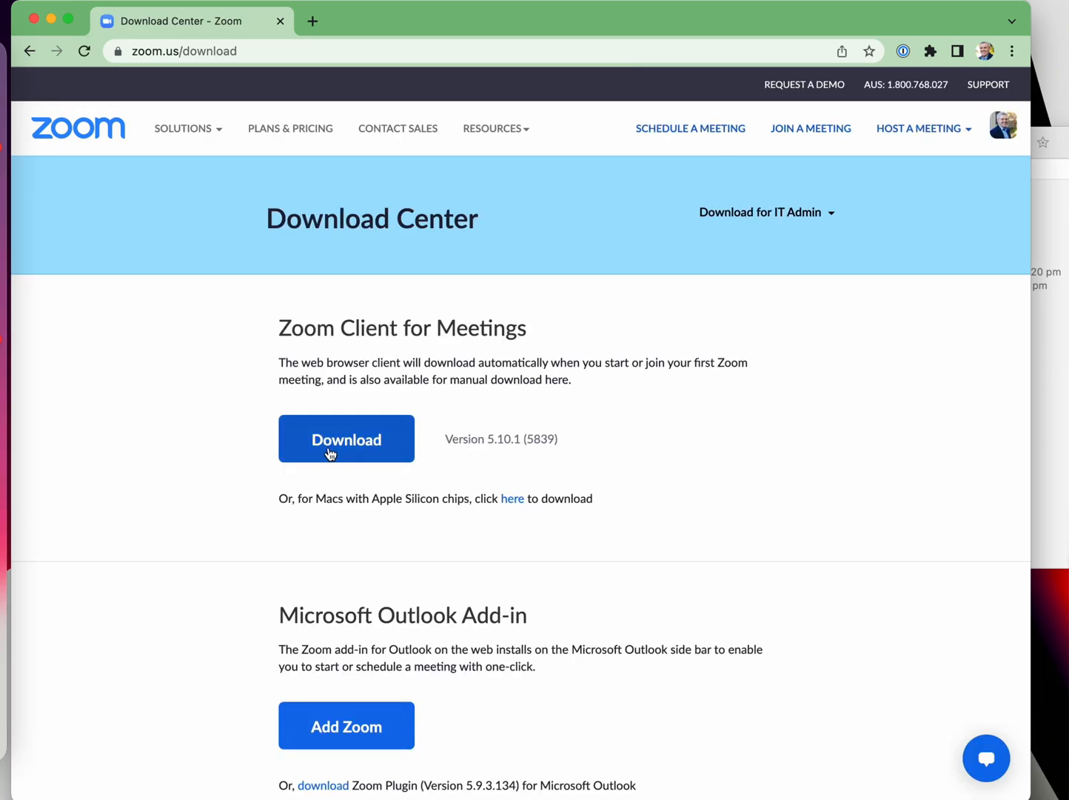
click(346, 438)
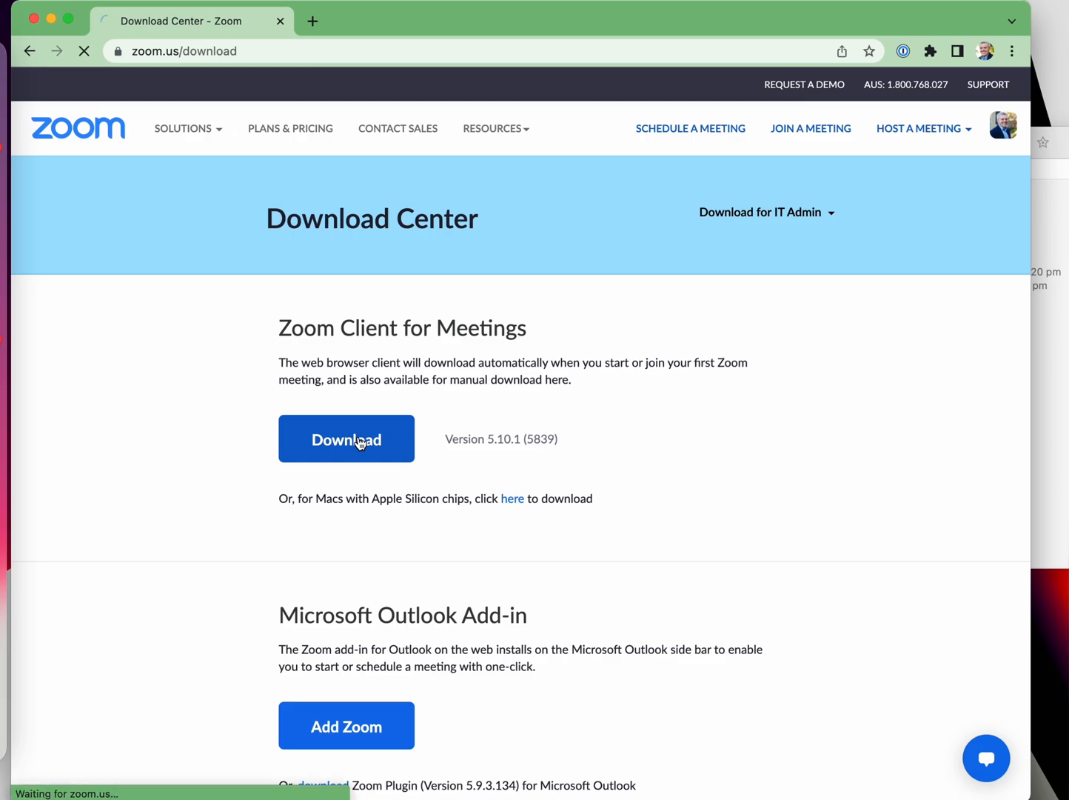
click(347, 439)
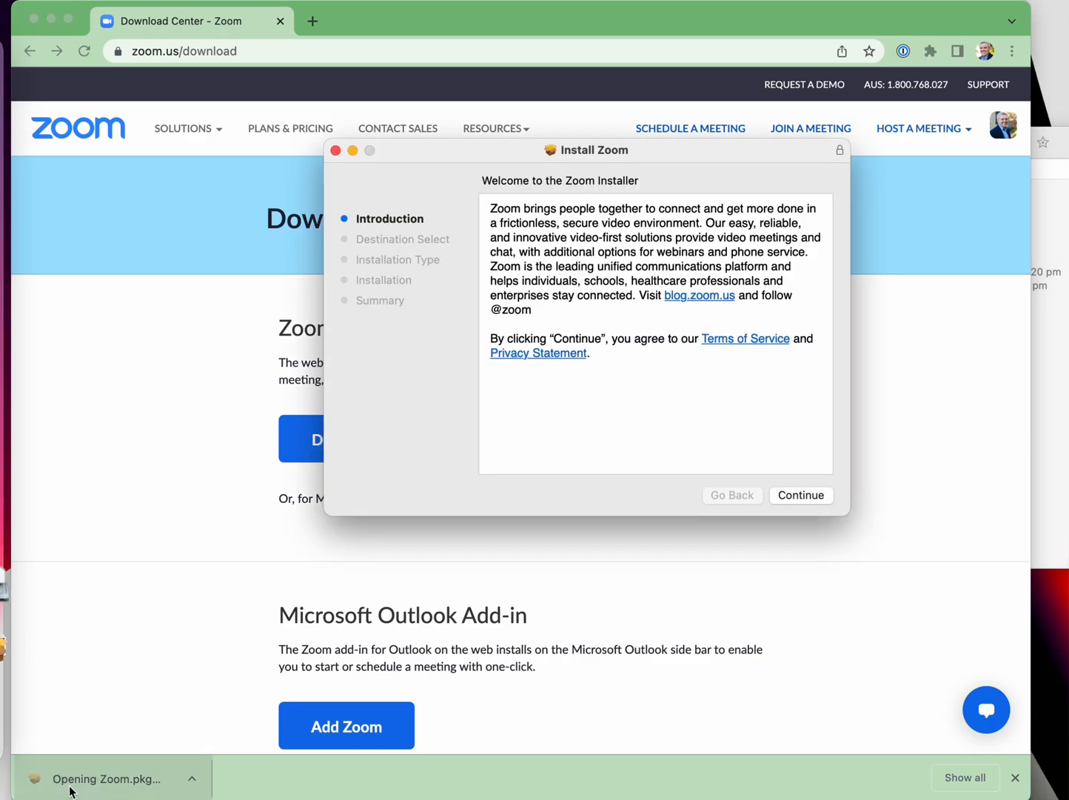
Step: Run the standard Zoom installation, authorizing it with the Mac password
click(800, 495)
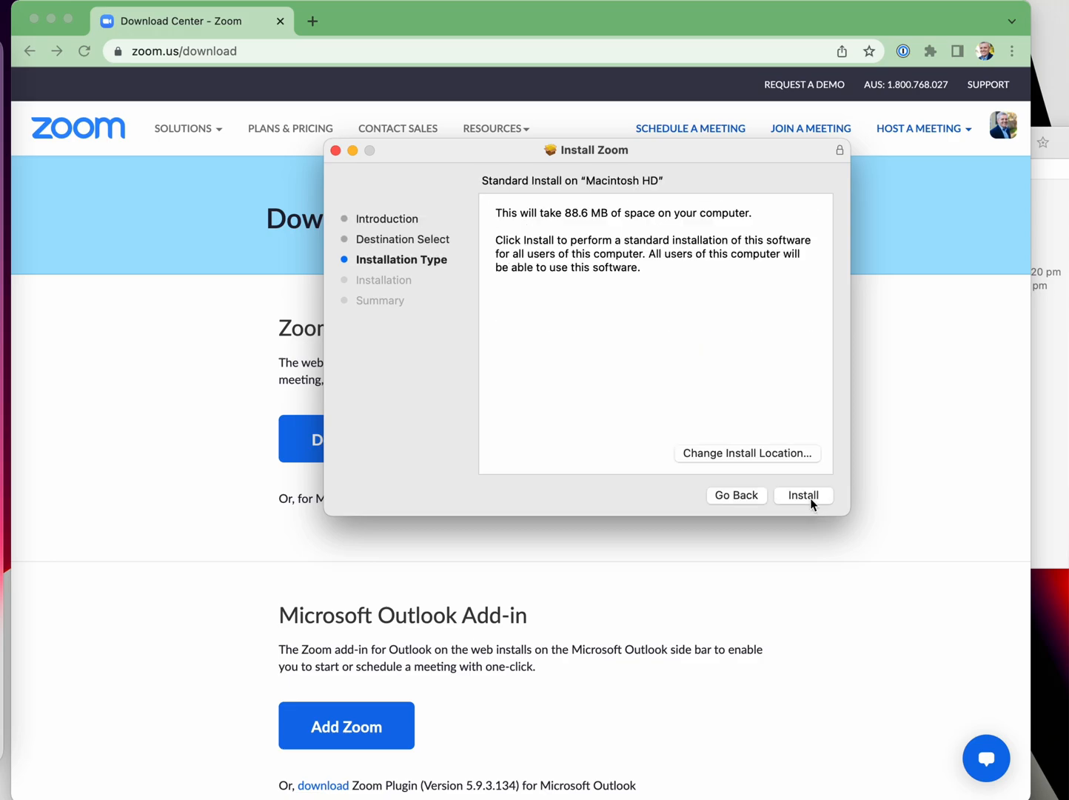
click(803, 494)
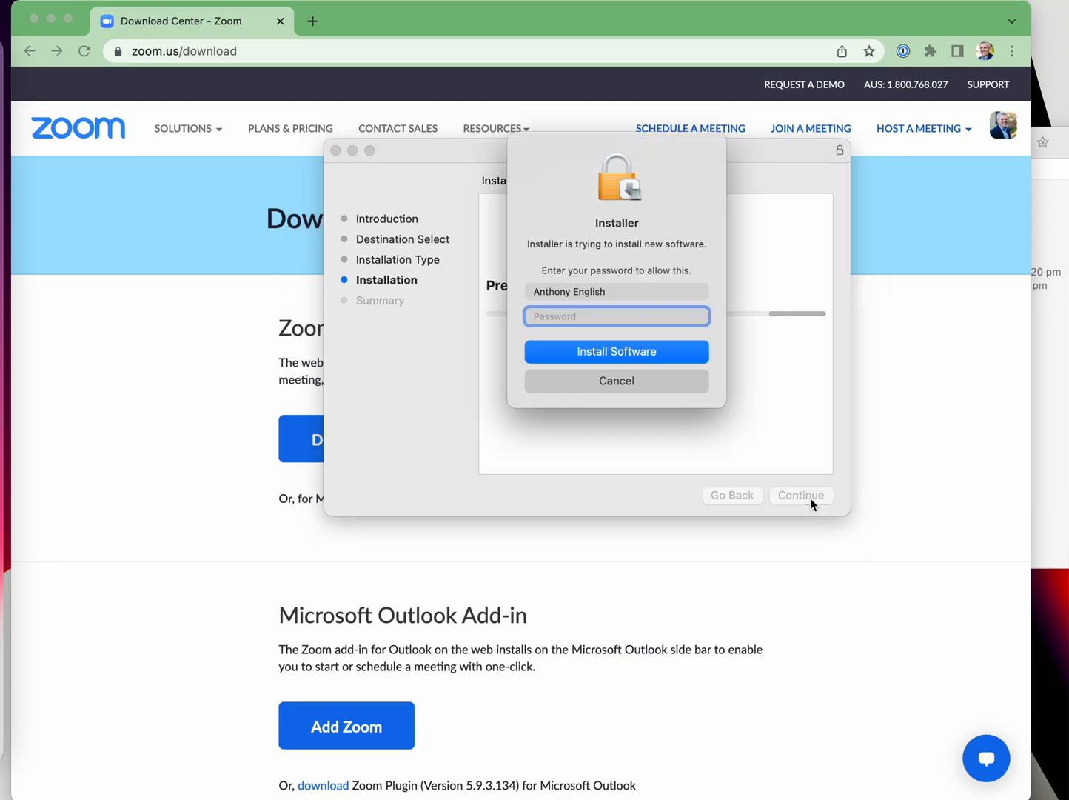
click(616, 351)
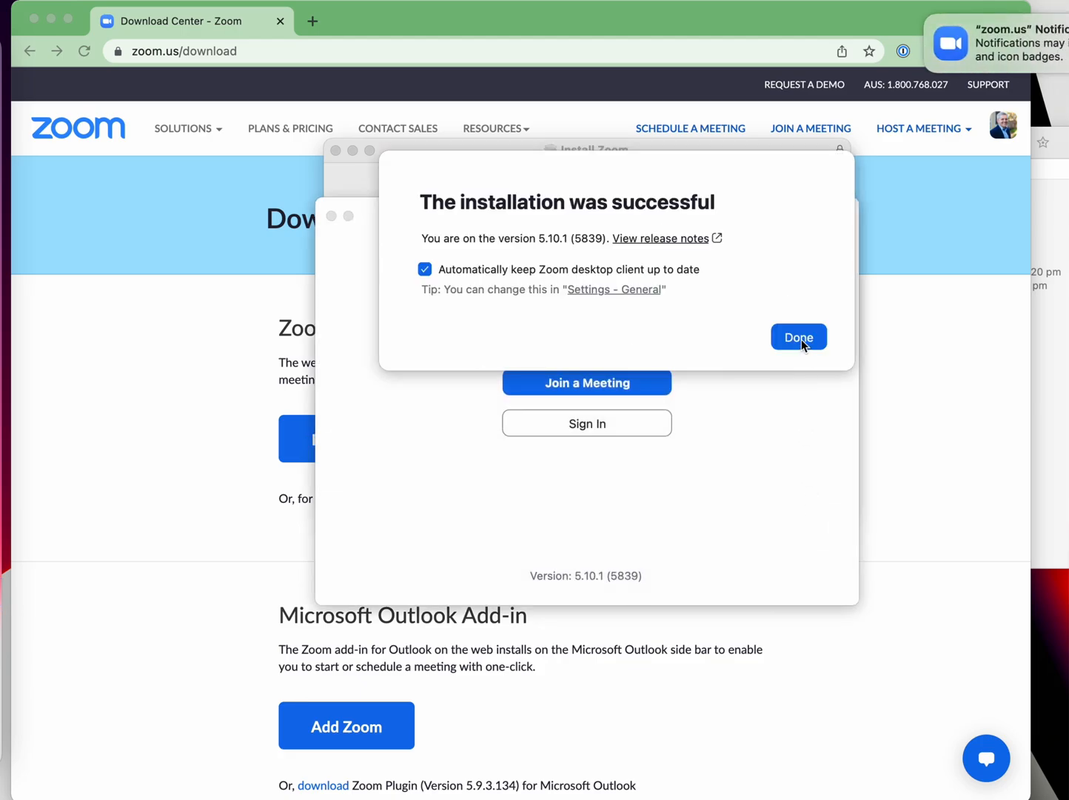
mouse_move(659, 237)
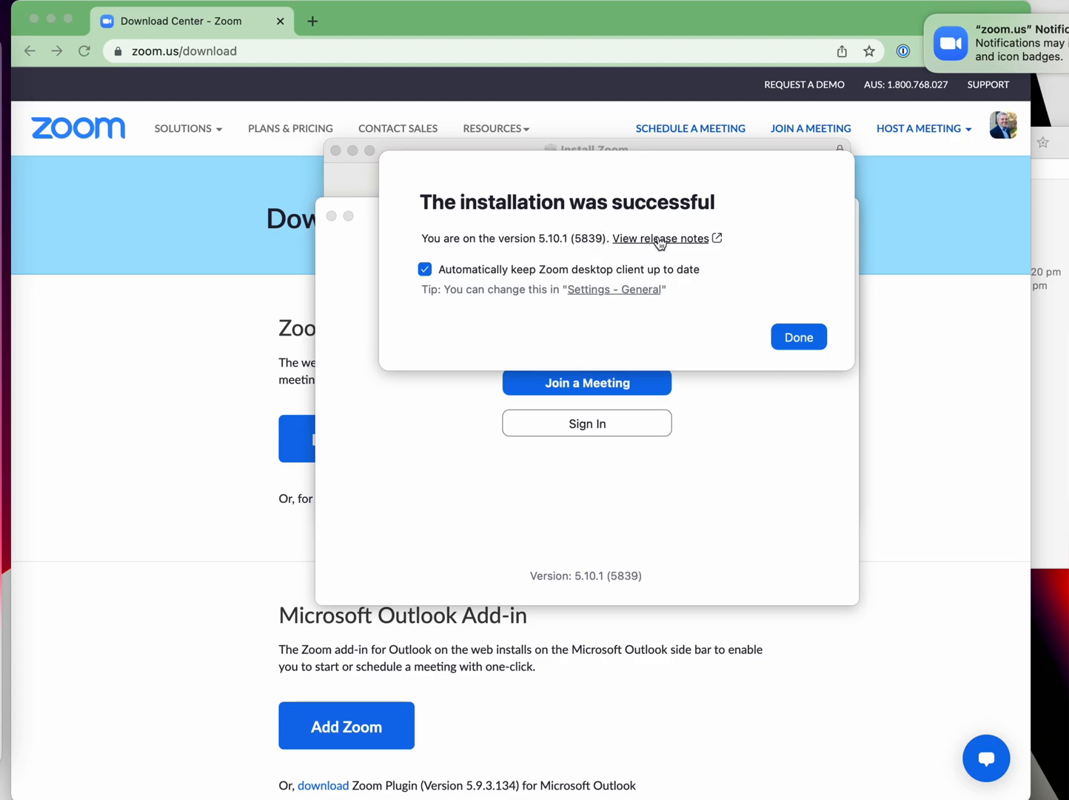
mouse_move(694, 239)
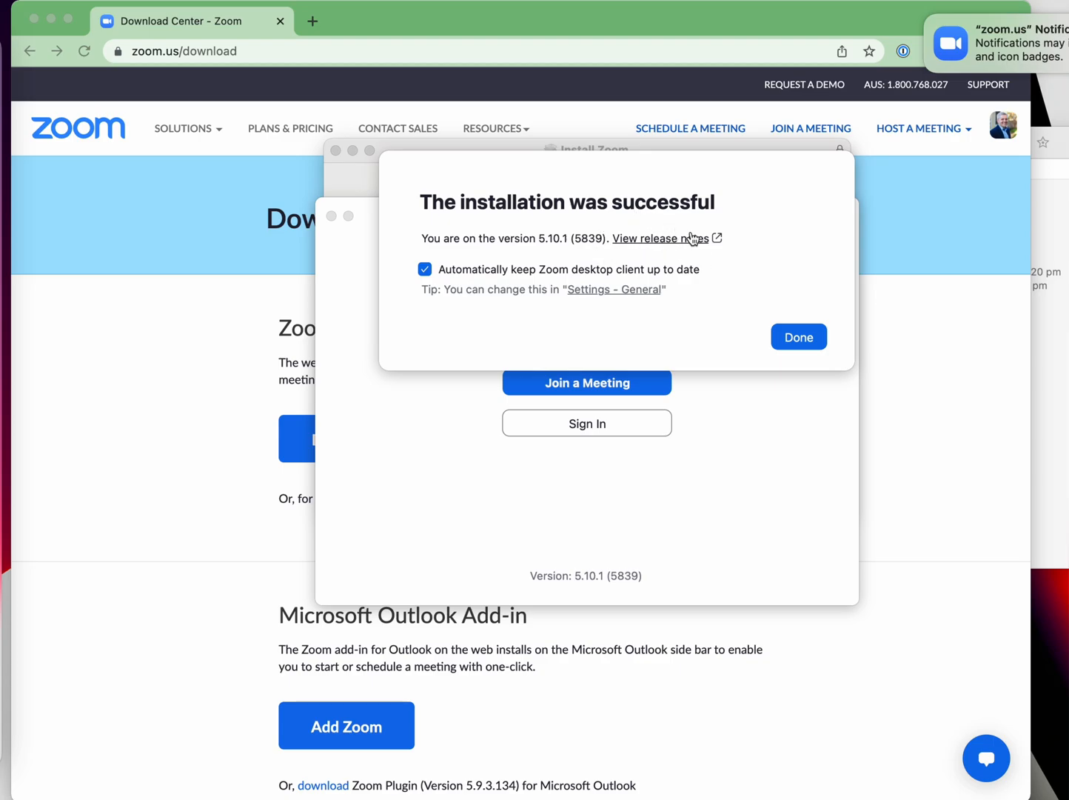
mouse_move(594, 285)
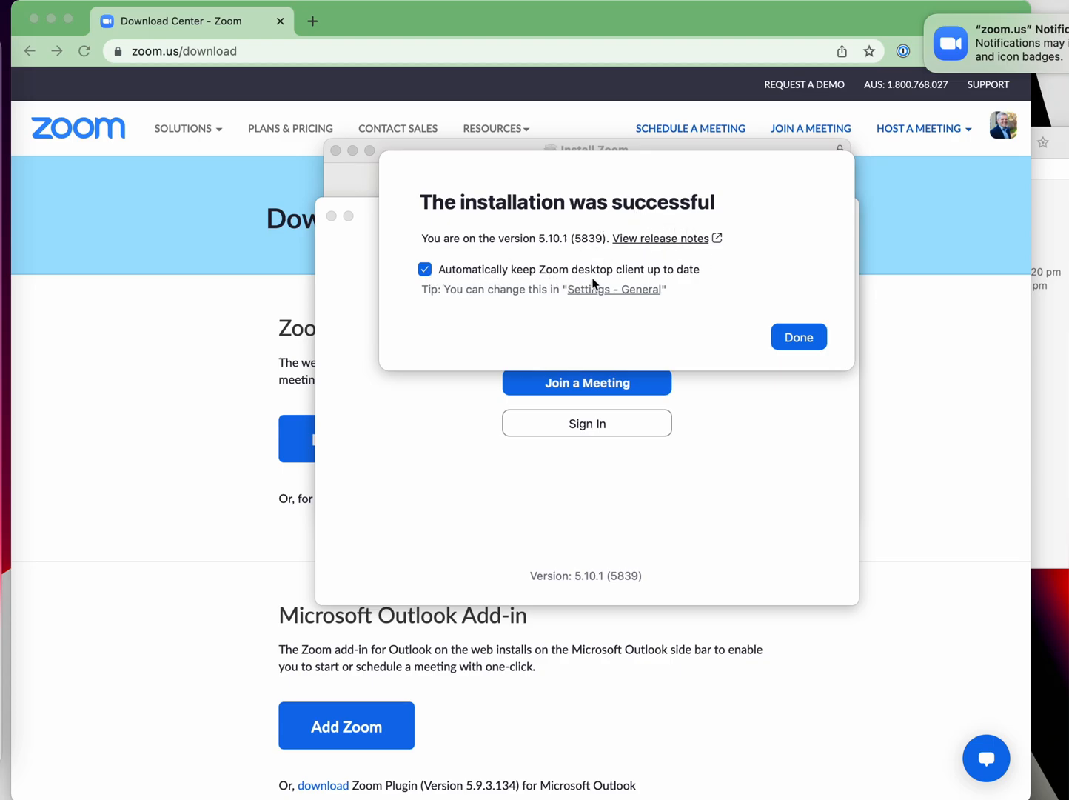
mouse_move(678, 285)
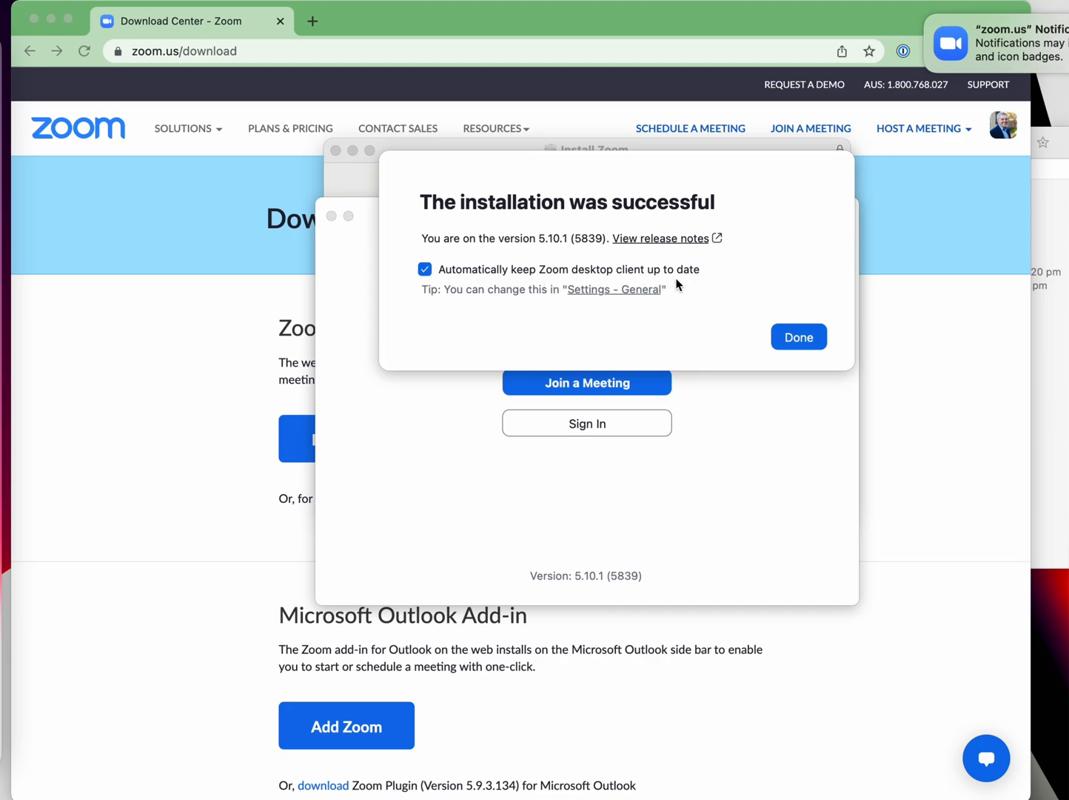
Step: Dismiss the 'installation was successful' message, leaving Zoom's start window
click(798, 338)
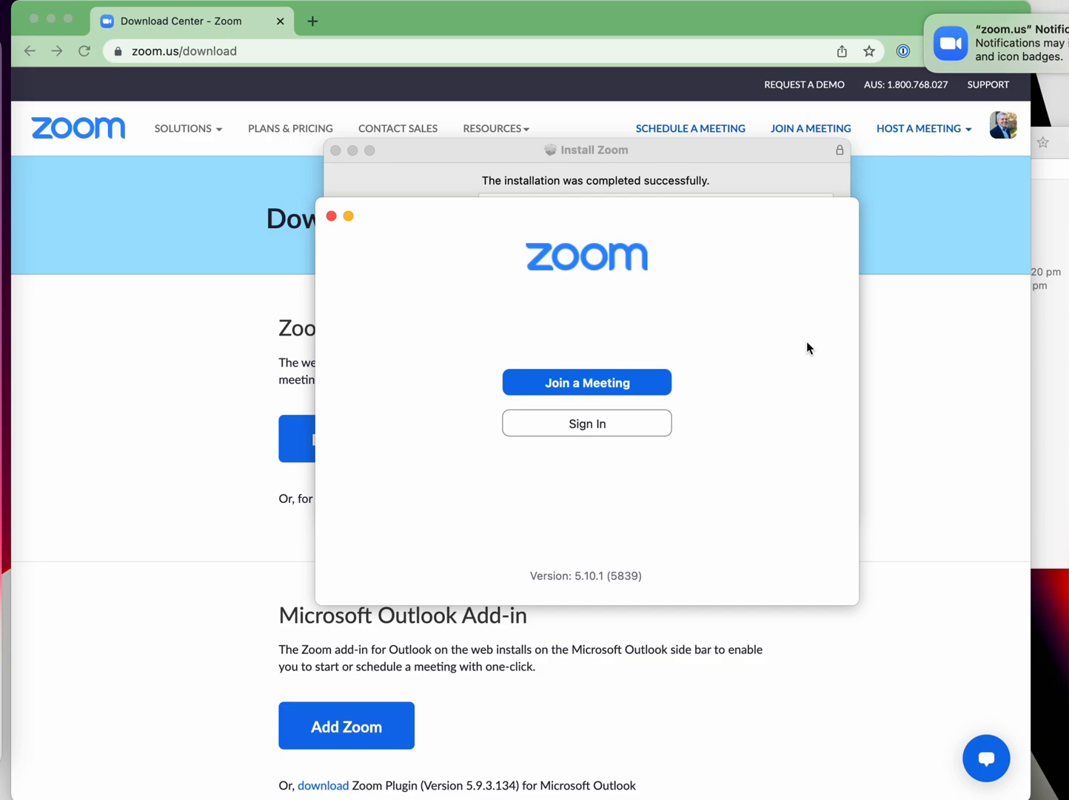
mouse_move(723, 368)
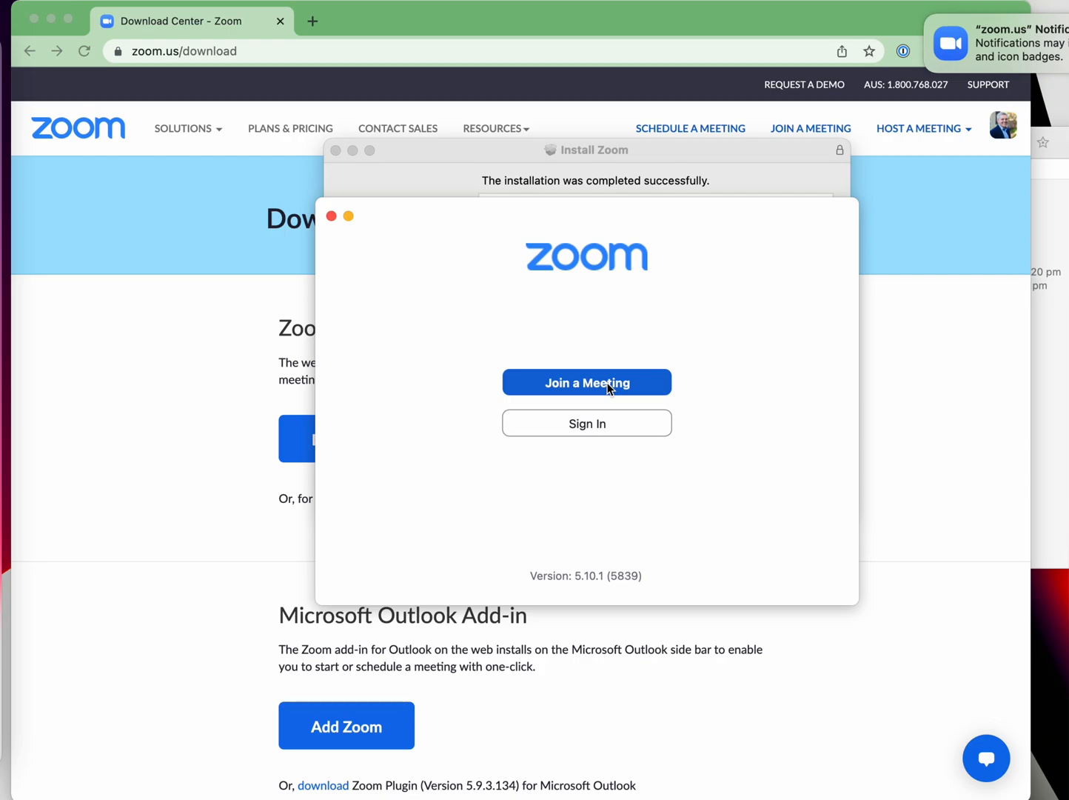
click(587, 424)
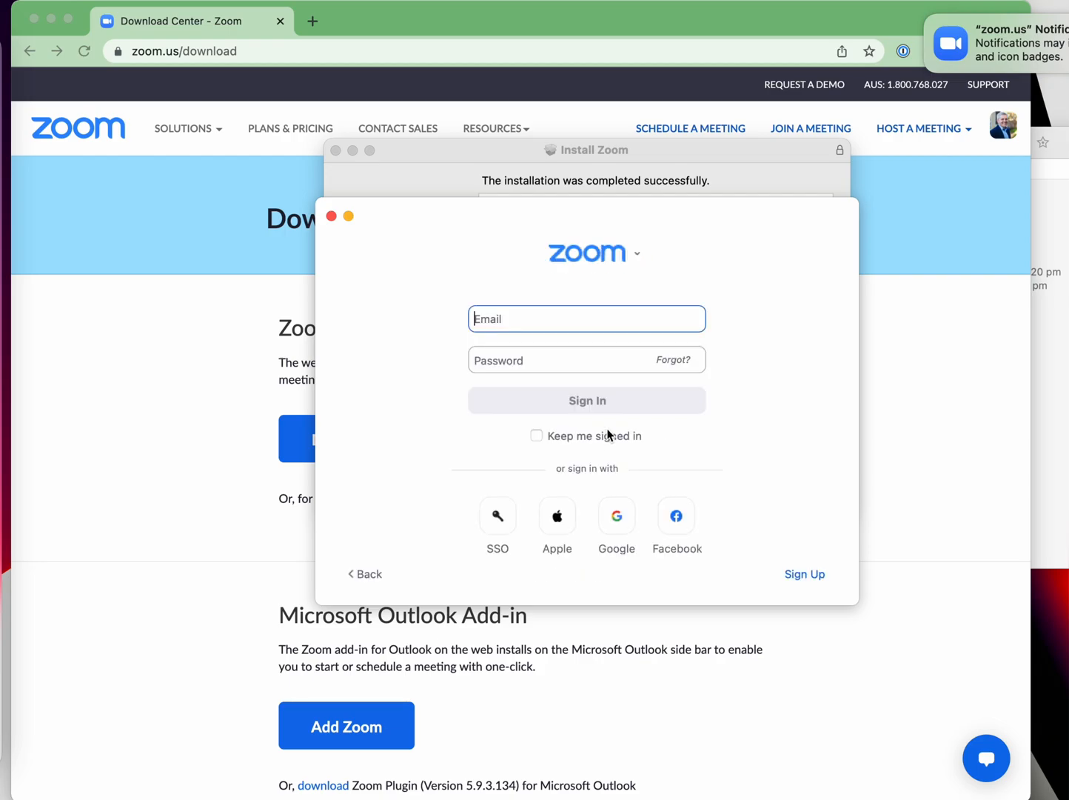
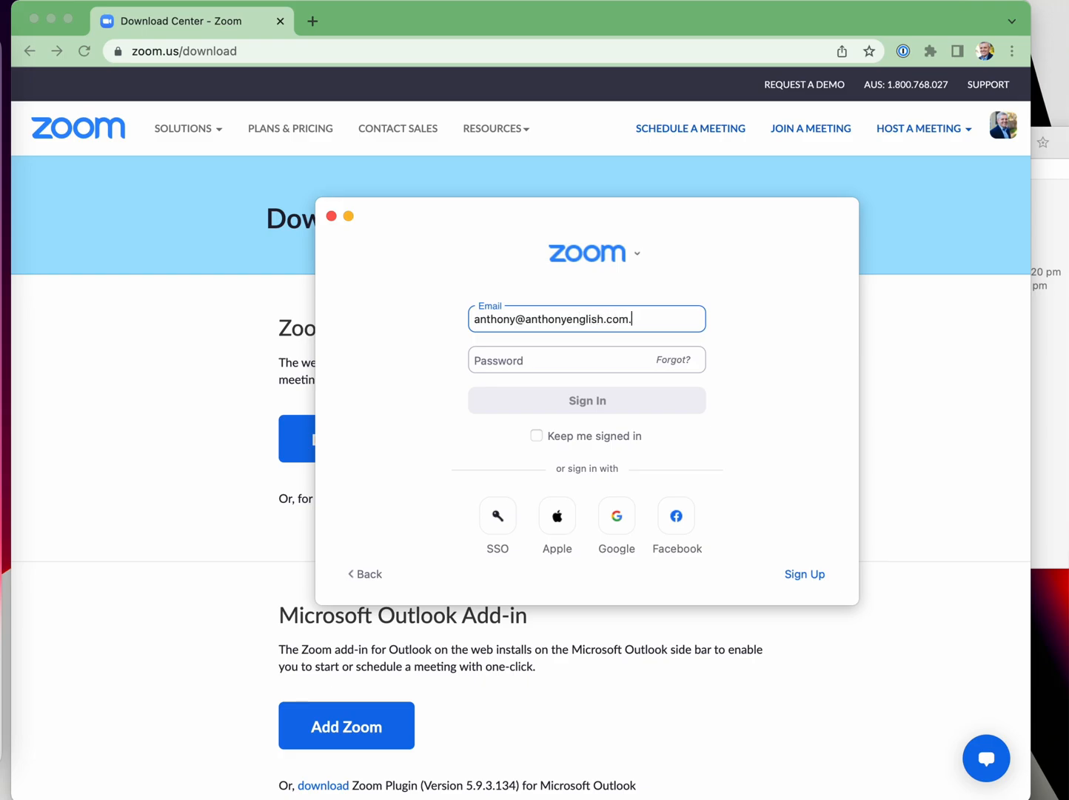
text(password)
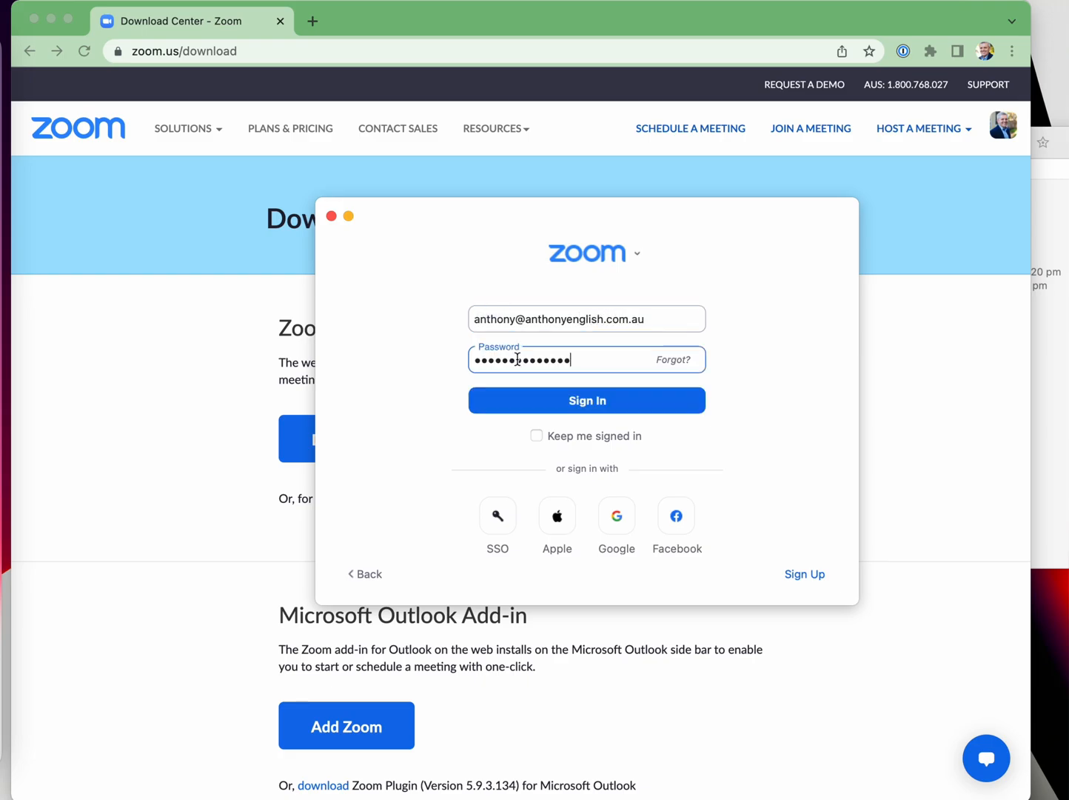
click(587, 400)
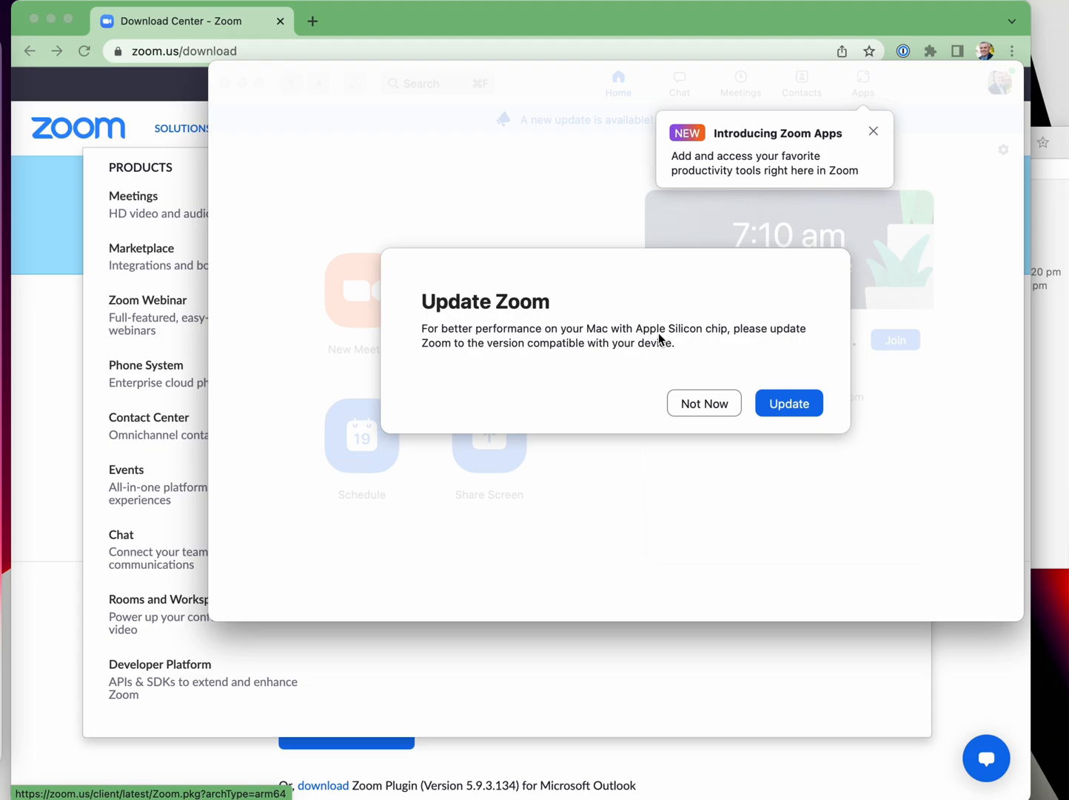
mouse_move(736, 343)
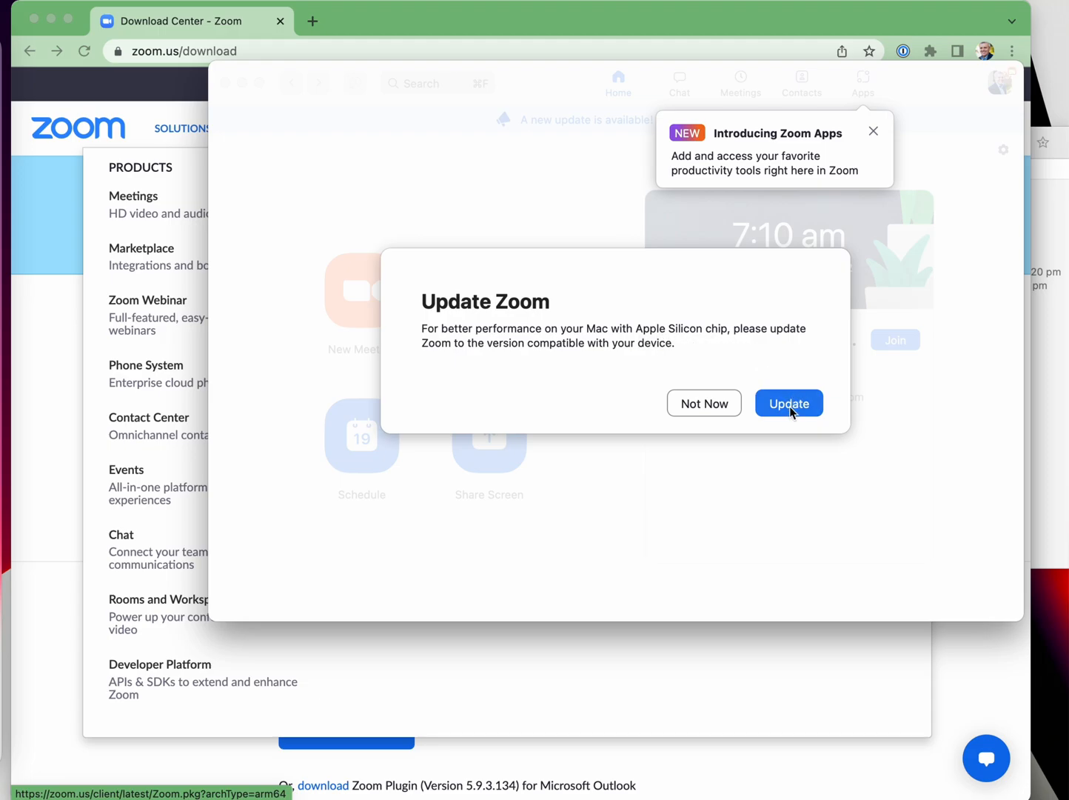
Step: Accept the Apple Silicon update, which fails with error code 10010
click(788, 403)
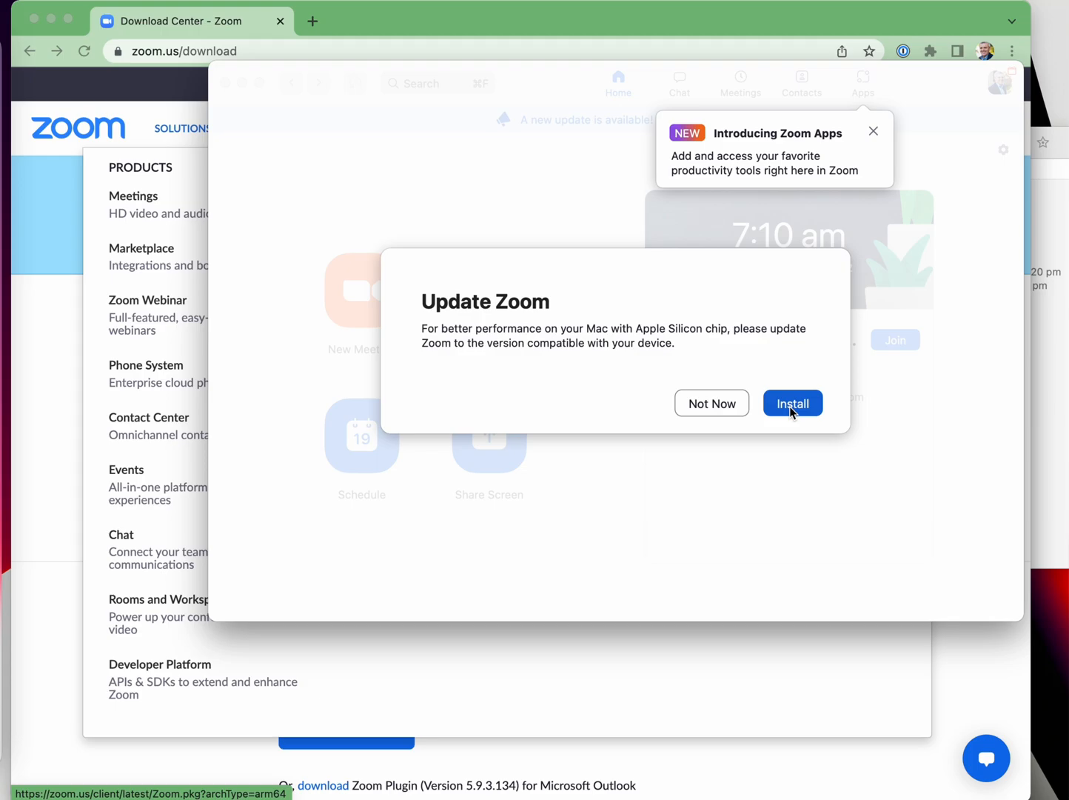
click(792, 403)
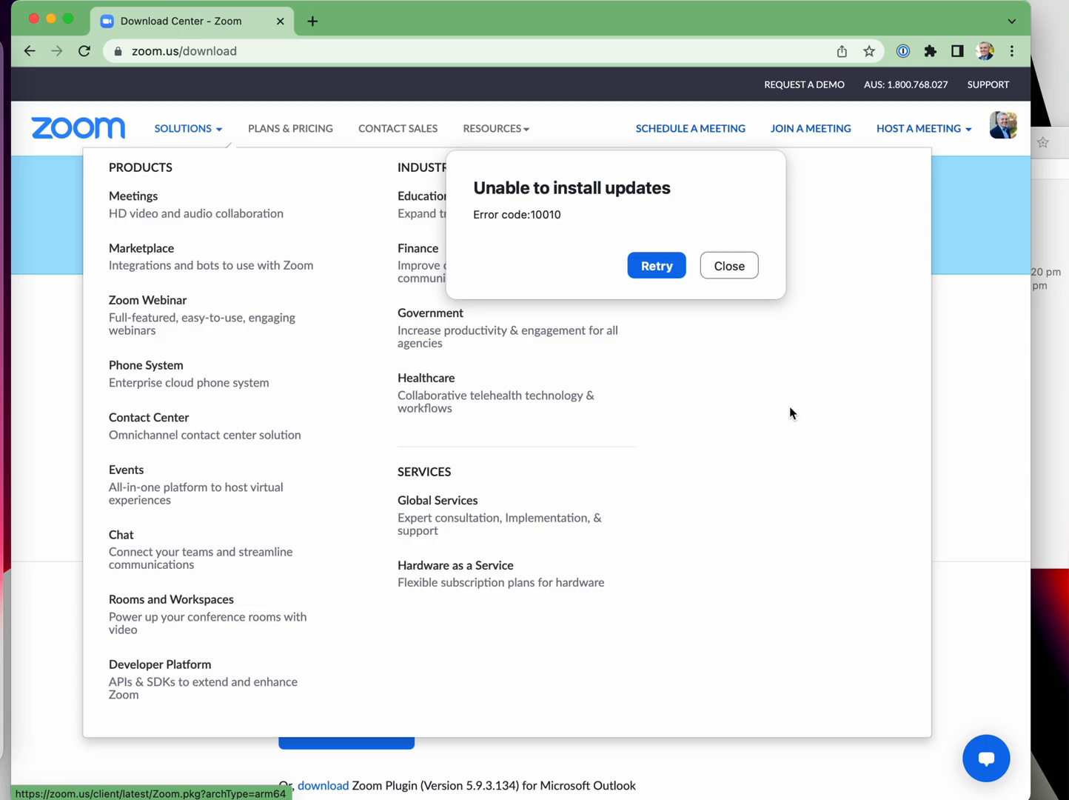
Step: Retry then dismiss the update error, close the installer and check for updates via zoom.us menu
click(655, 265)
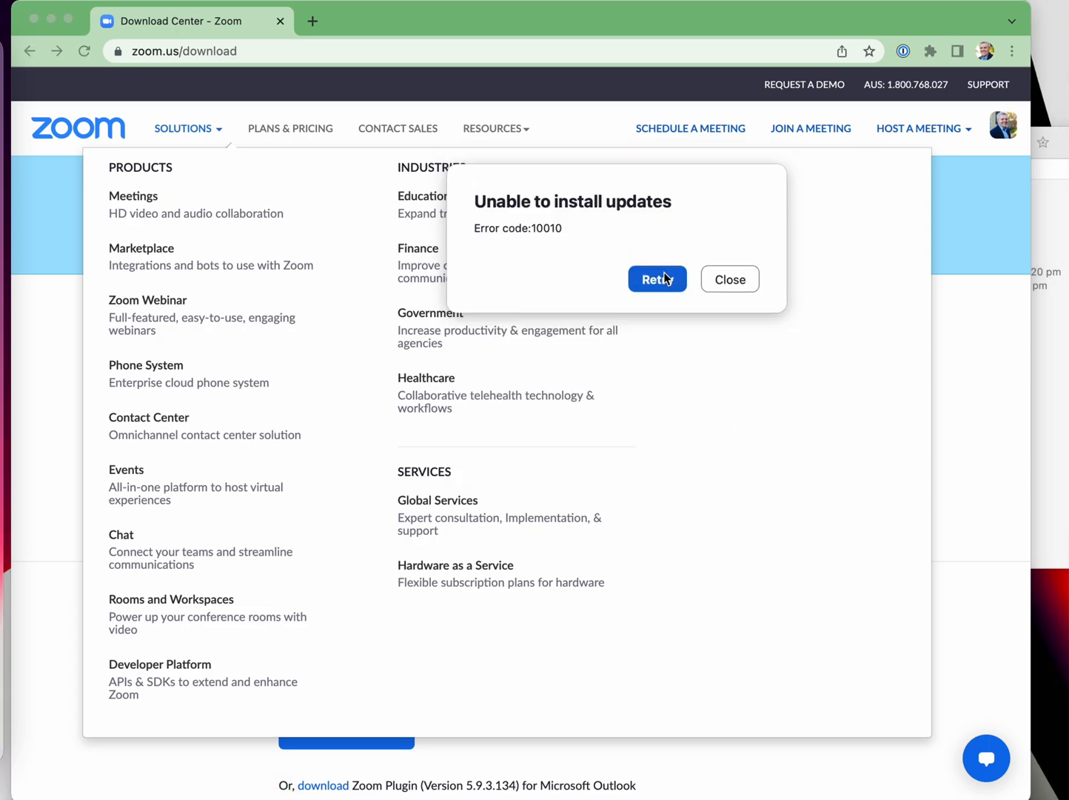
mouse_move(631, 251)
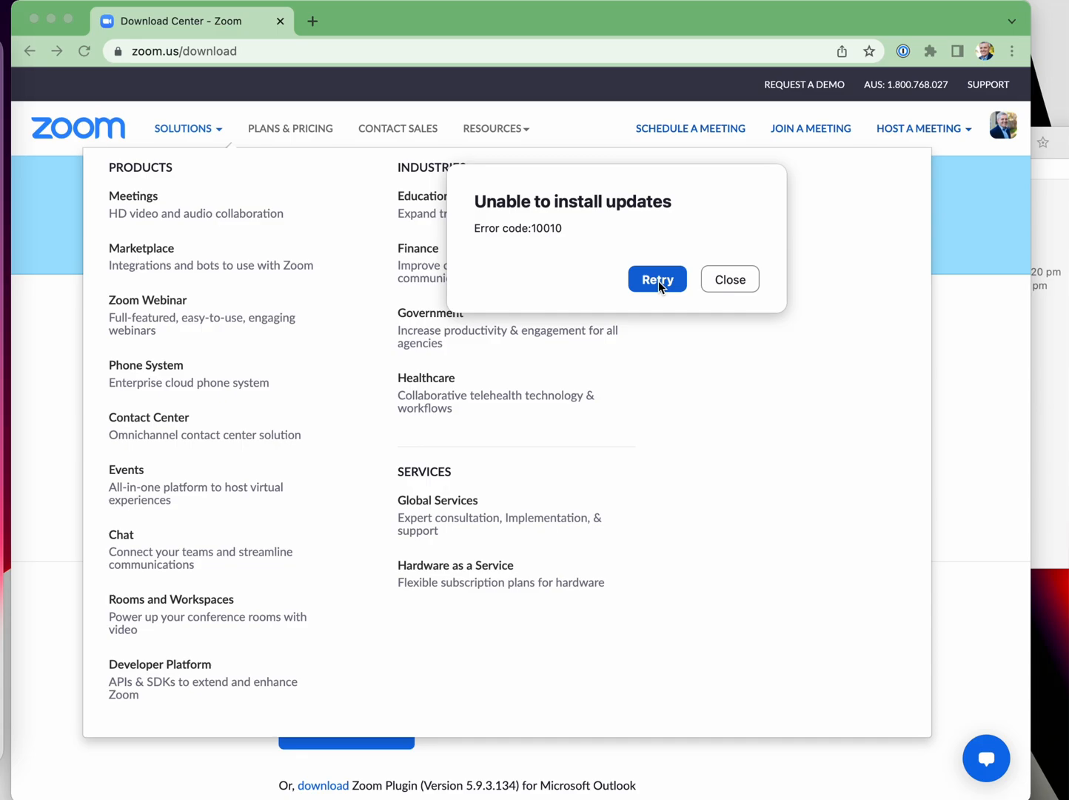
mouse_move(662, 259)
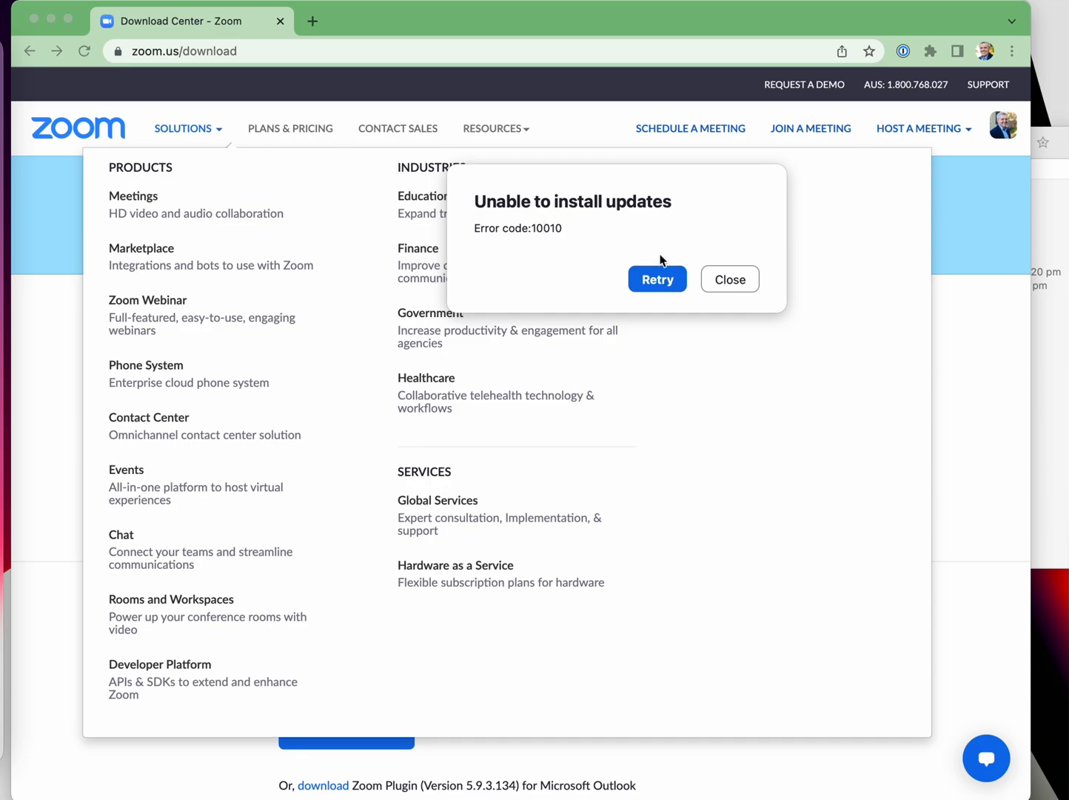
mouse_move(729, 279)
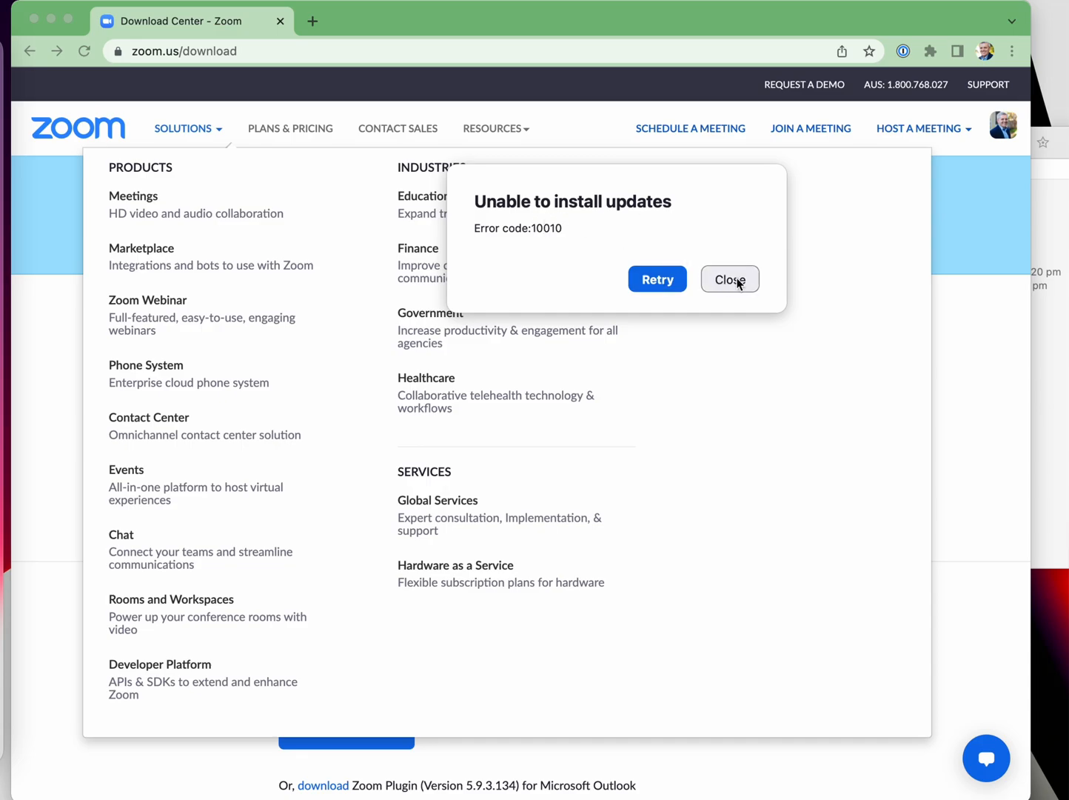
mouse_move(601, 226)
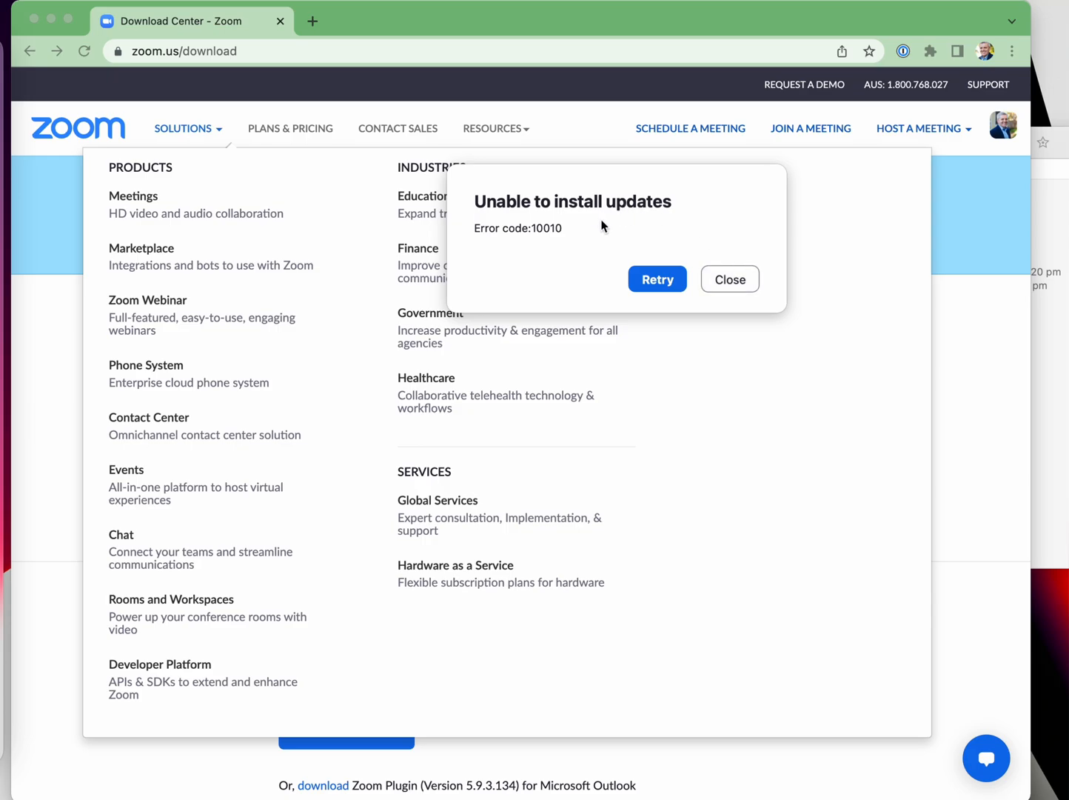
mouse_move(695, 243)
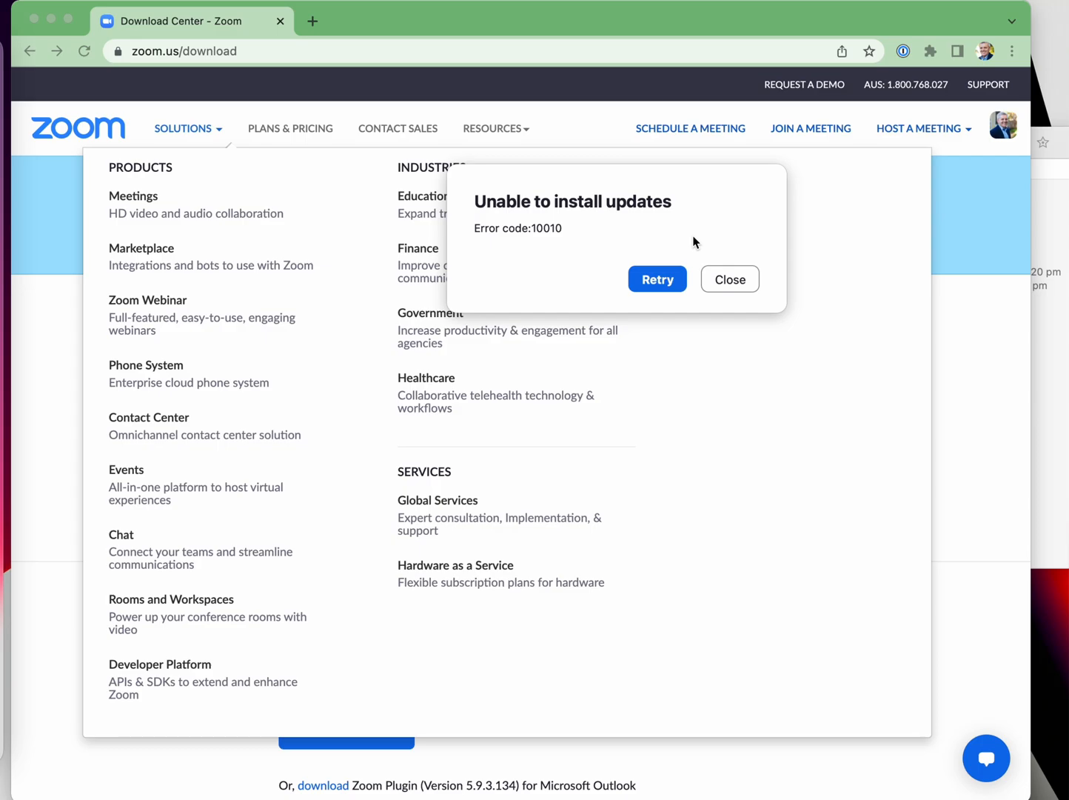
mouse_move(723, 272)
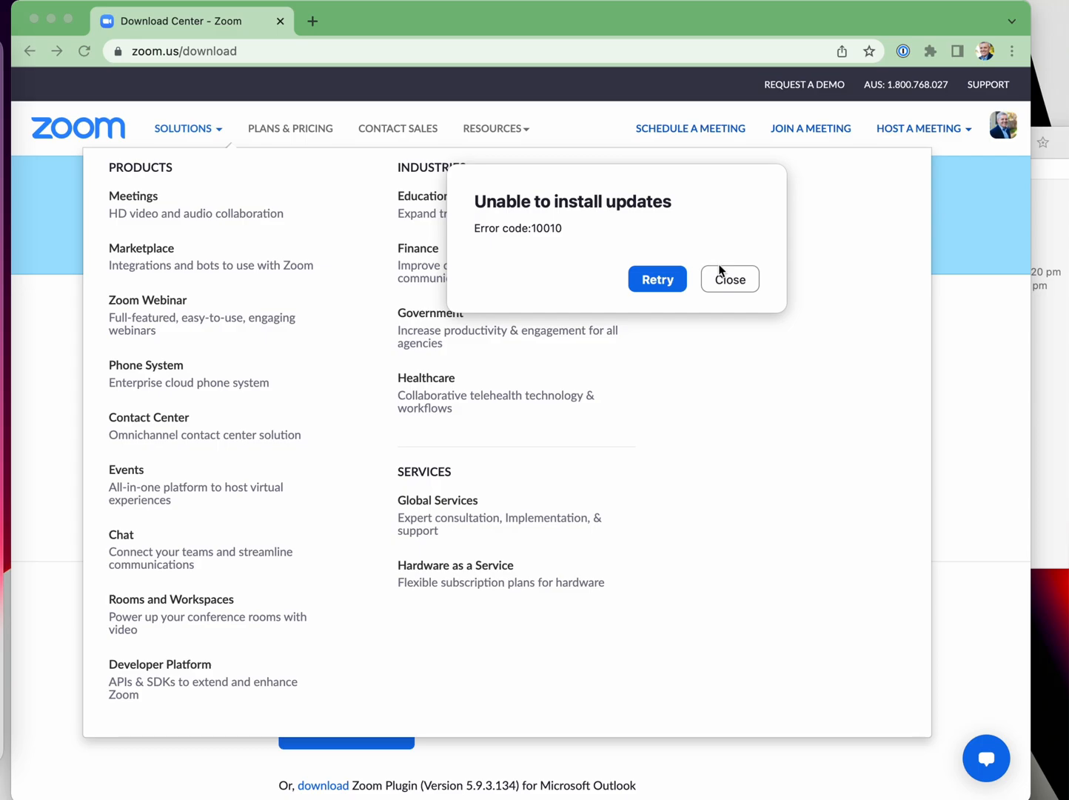
mouse_move(729, 284)
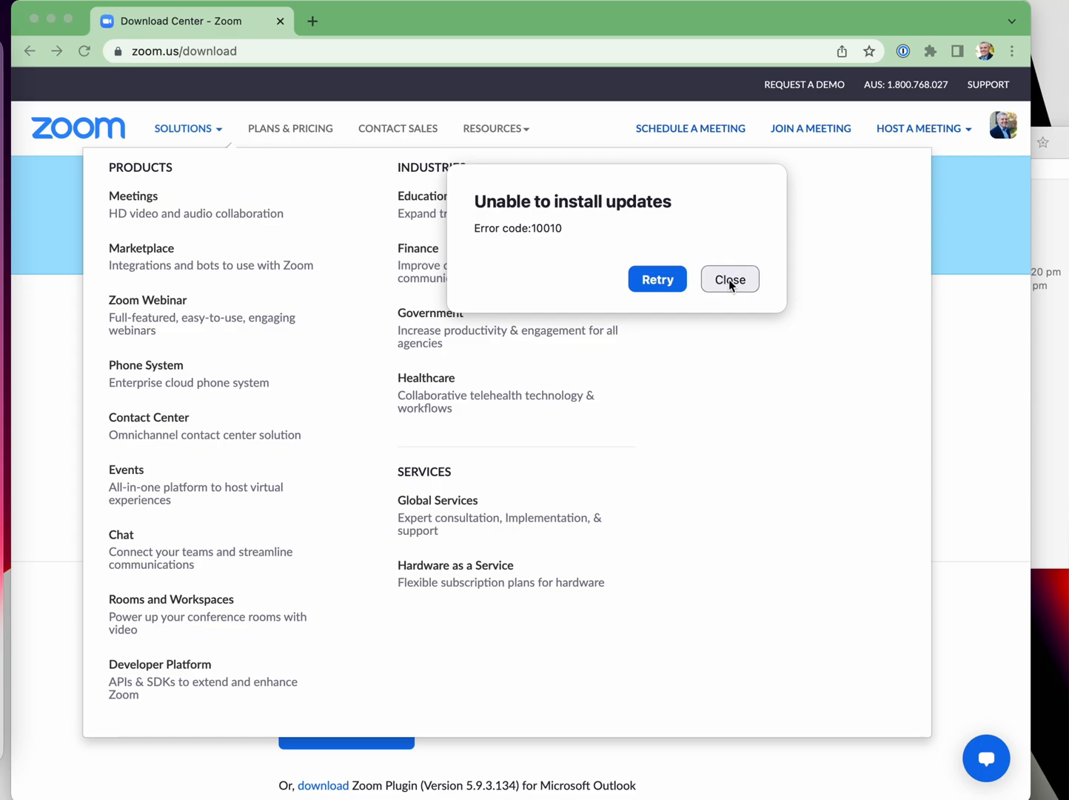
click(729, 278)
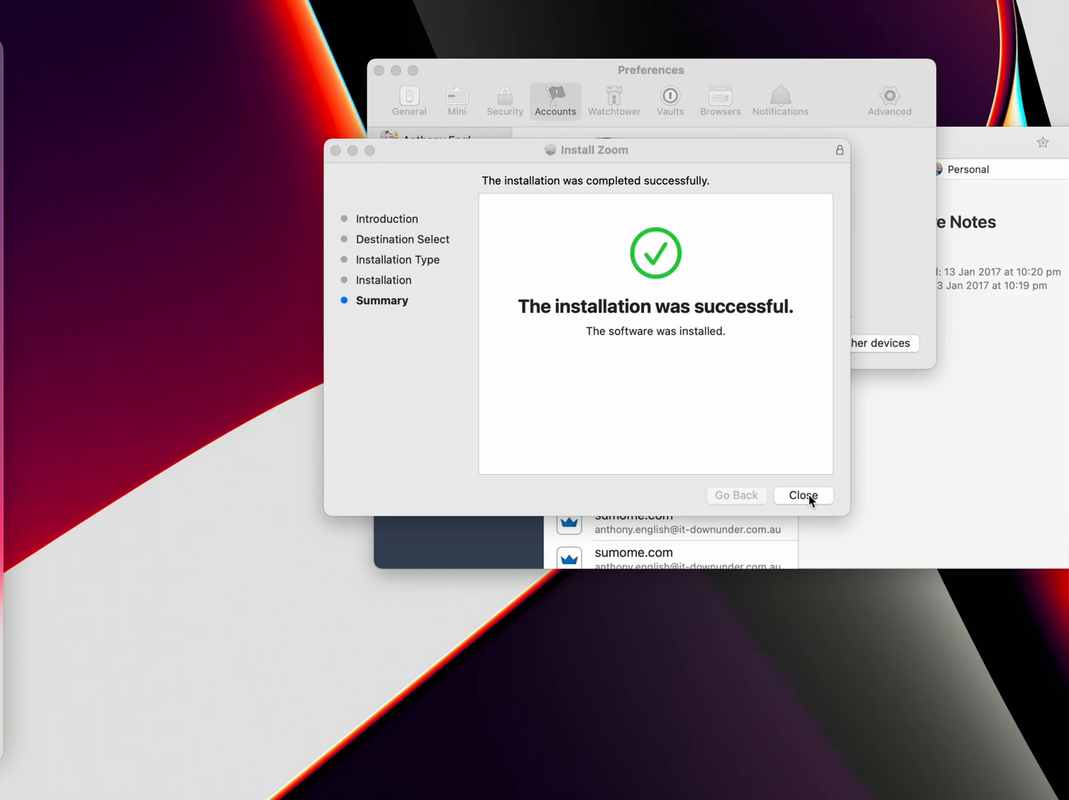
click(802, 494)
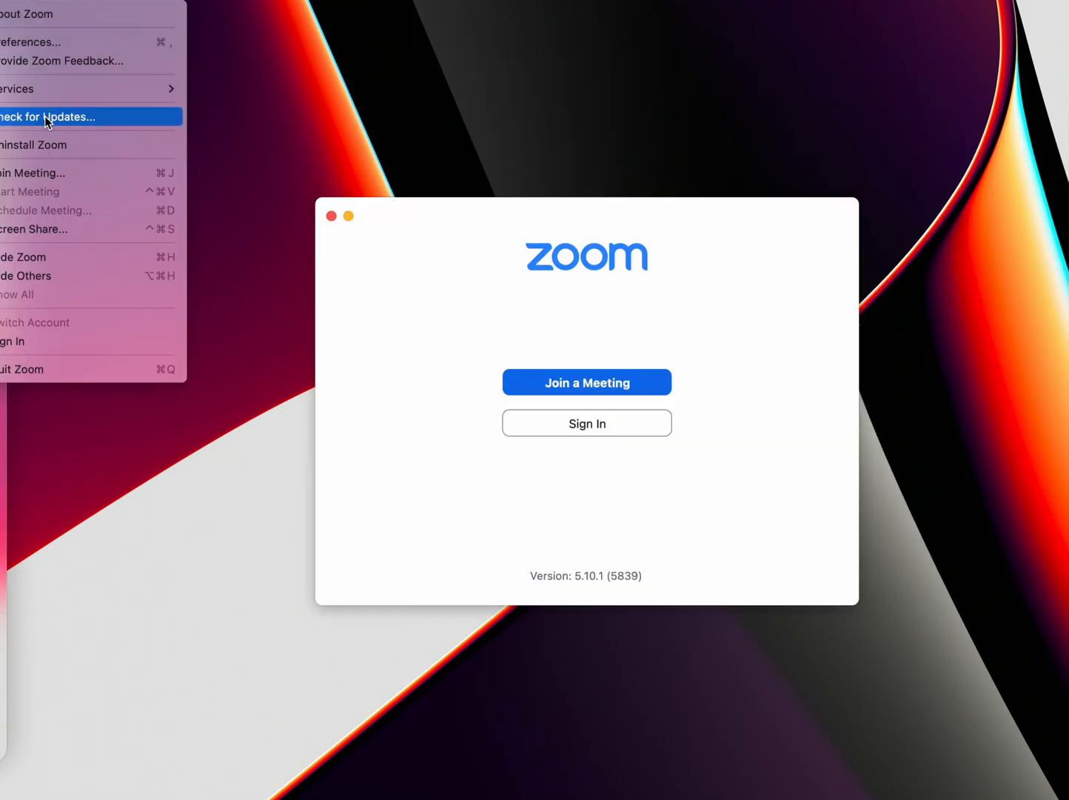
click(48, 116)
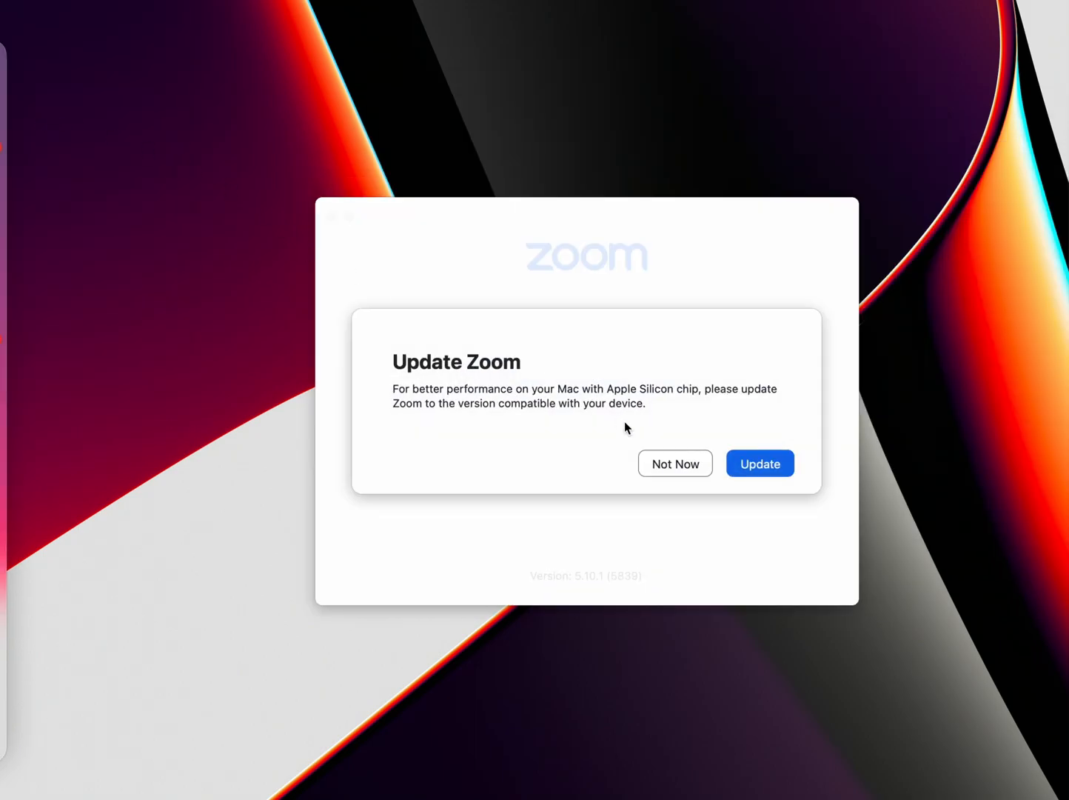
Step: Accept and install the Apple Silicon update, returning to the 5.10.1 (5839) start window
click(760, 462)
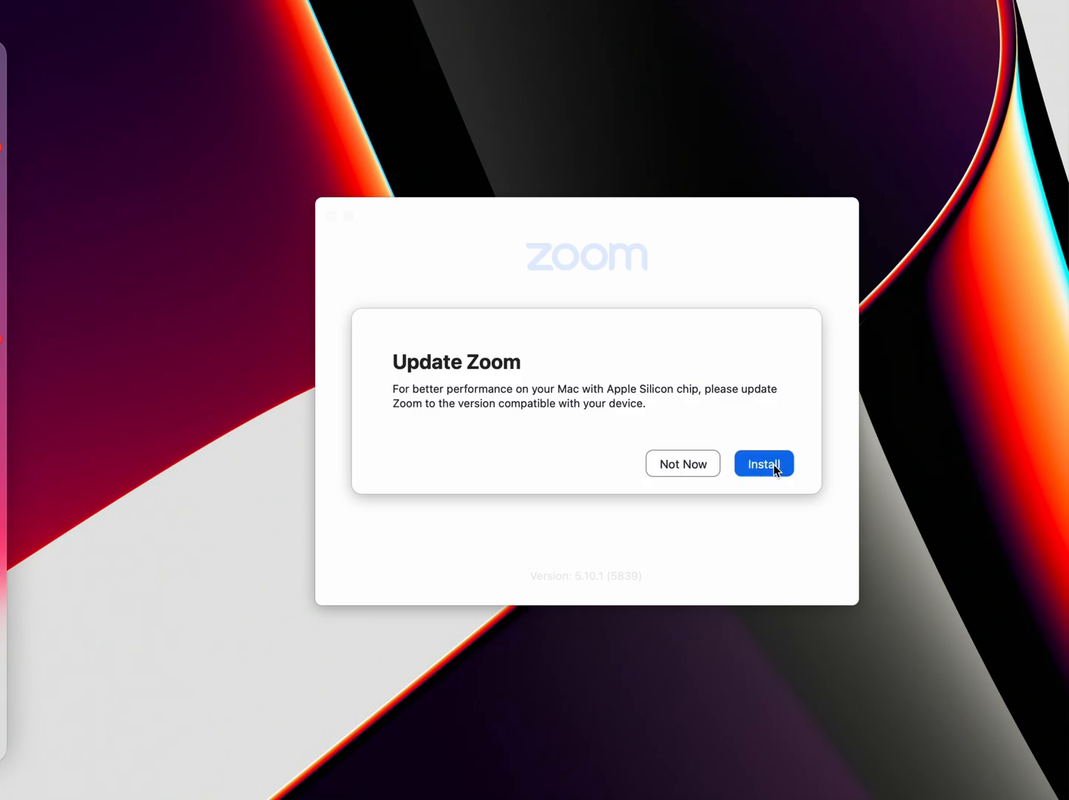
click(682, 462)
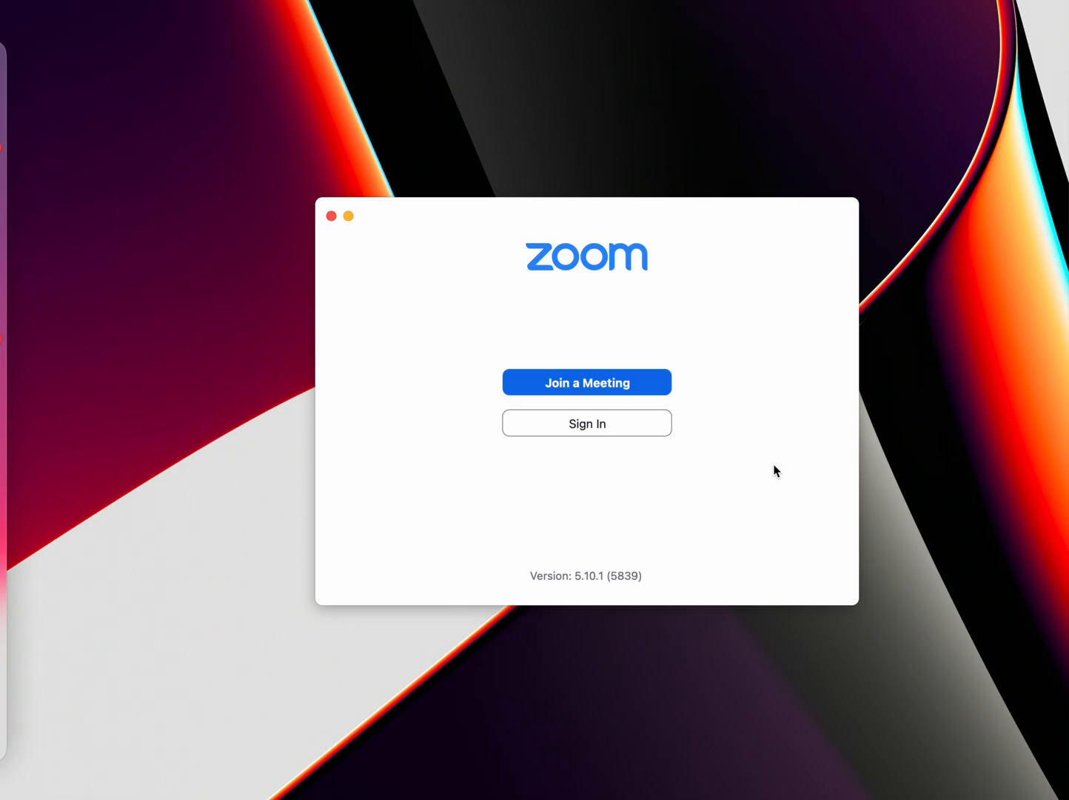
mouse_move(587, 424)
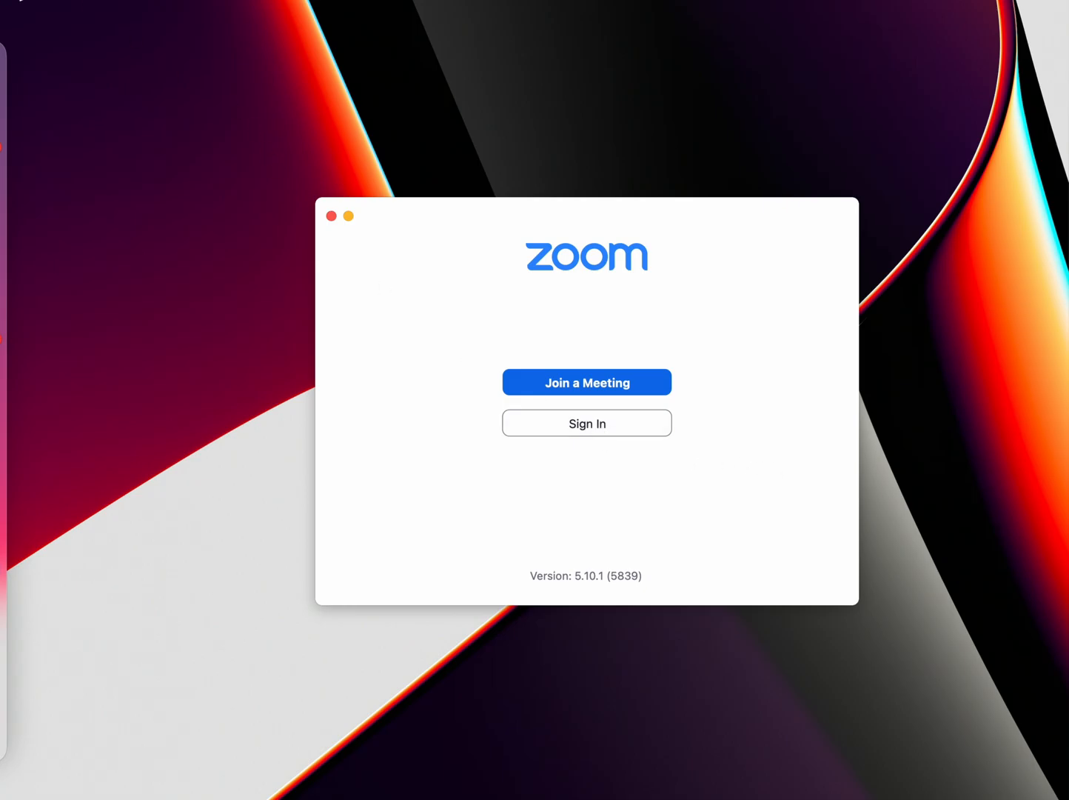
Step: Show the zoom.us application menu listing About Zoom and Check for Updates
click(29, 3)
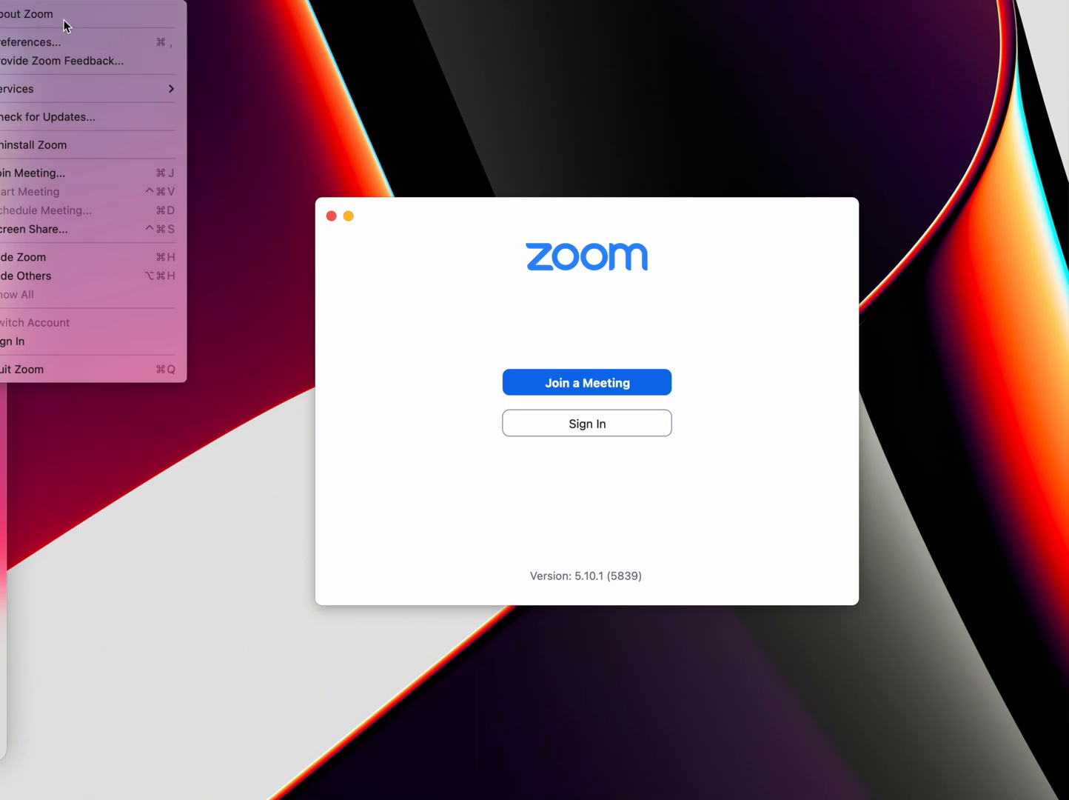
Step: Display About Zoom, confirming version 5.10.1 (5839) is installed
click(27, 13)
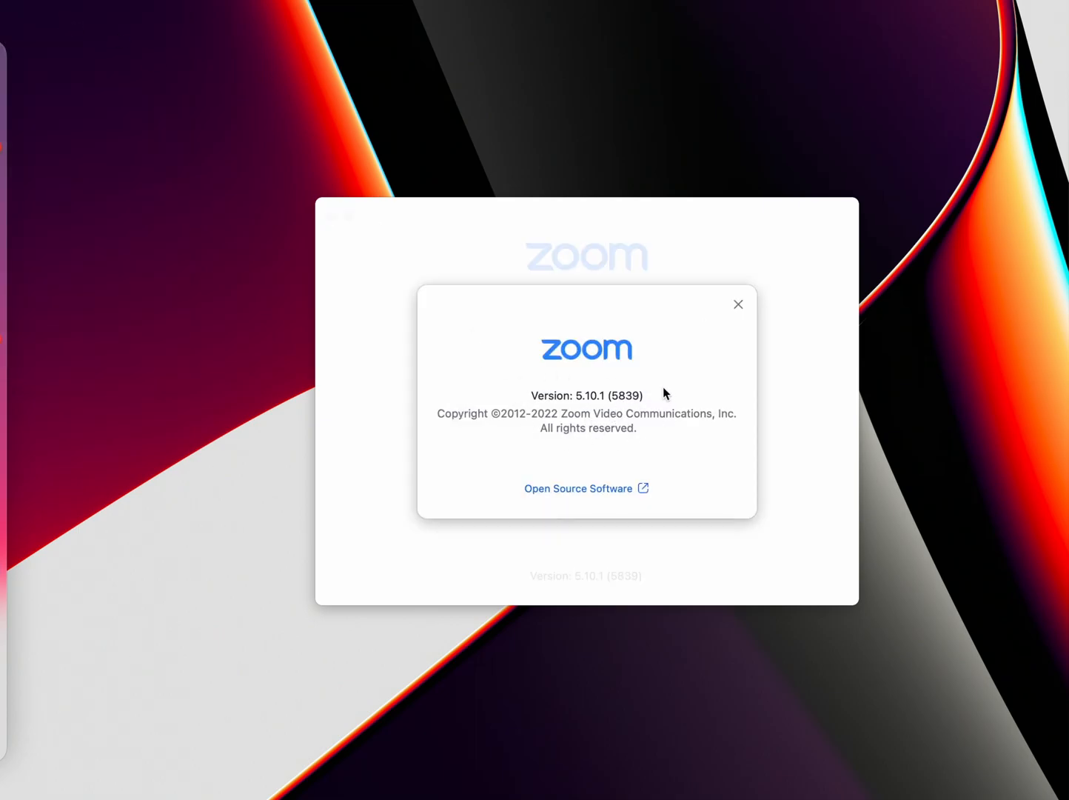
mouse_move(701, 373)
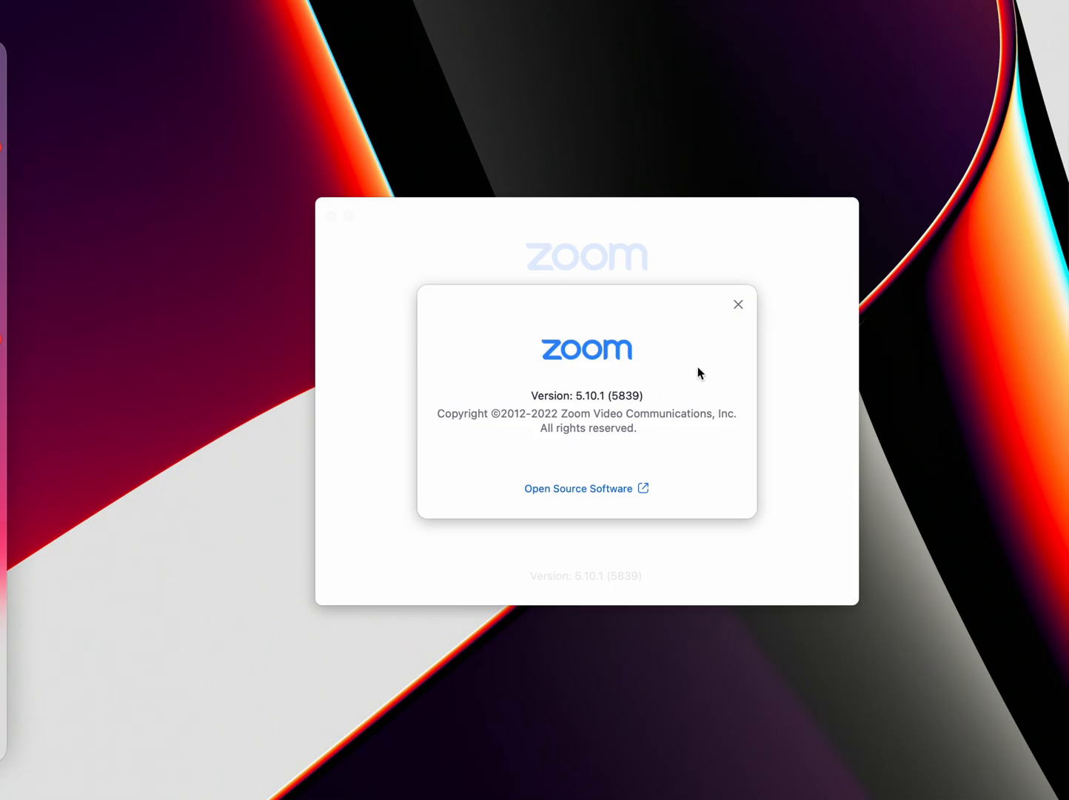